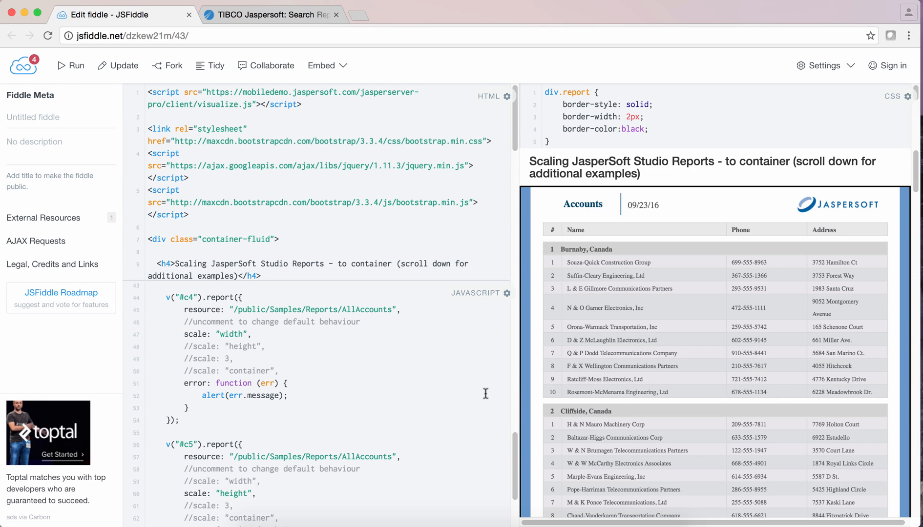
# Step: Widen the Result pane to show both container-scaled Accounts reports side by side
pyautogui.click(225, 505)
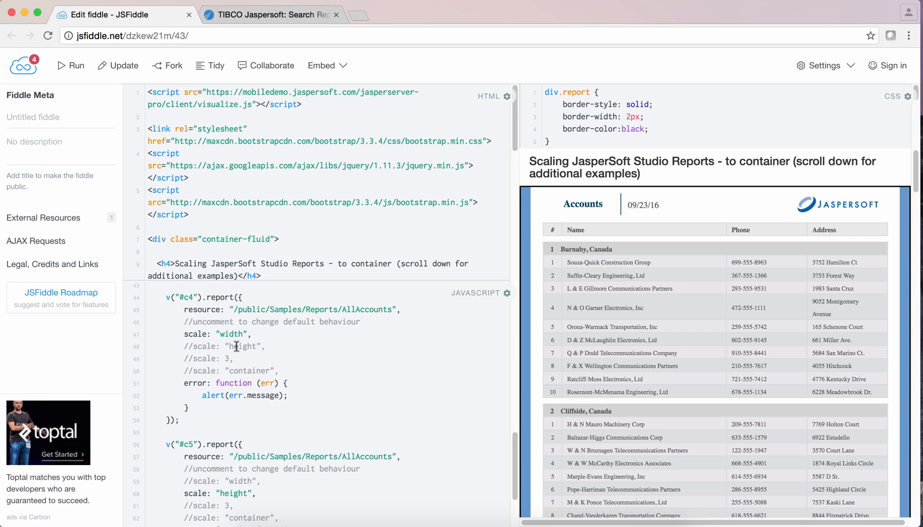
pyautogui.moveTo(229, 358)
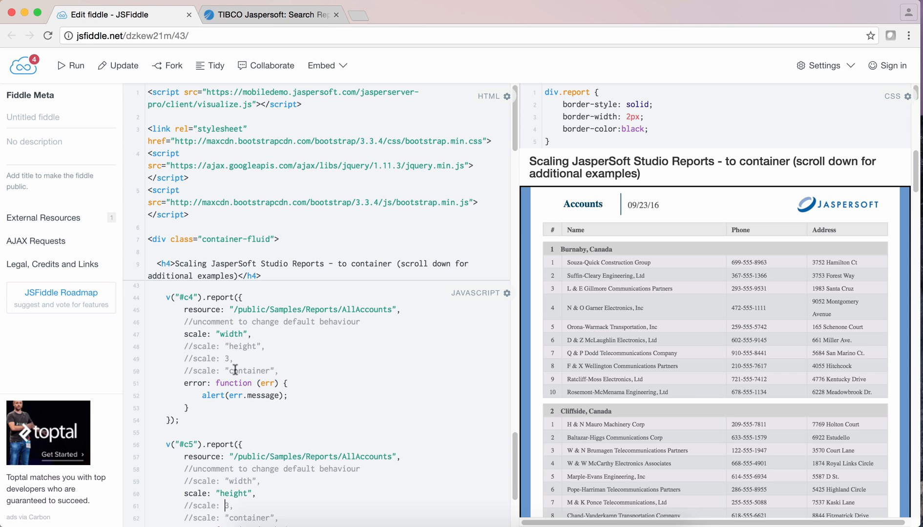
pyautogui.moveTo(519, 263)
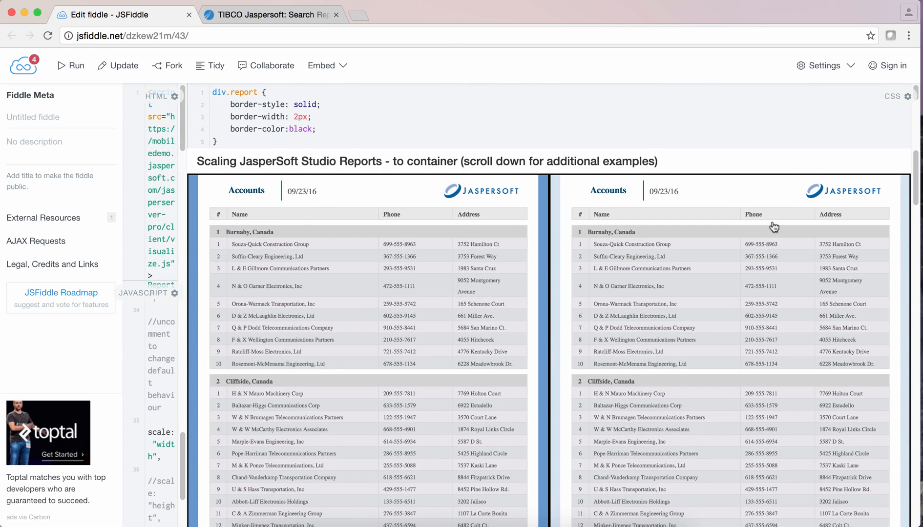
# Step: Narrow the browser window and scroll to the width-scaled San Francisco Store Sales chart
pyautogui.scroll(-3)
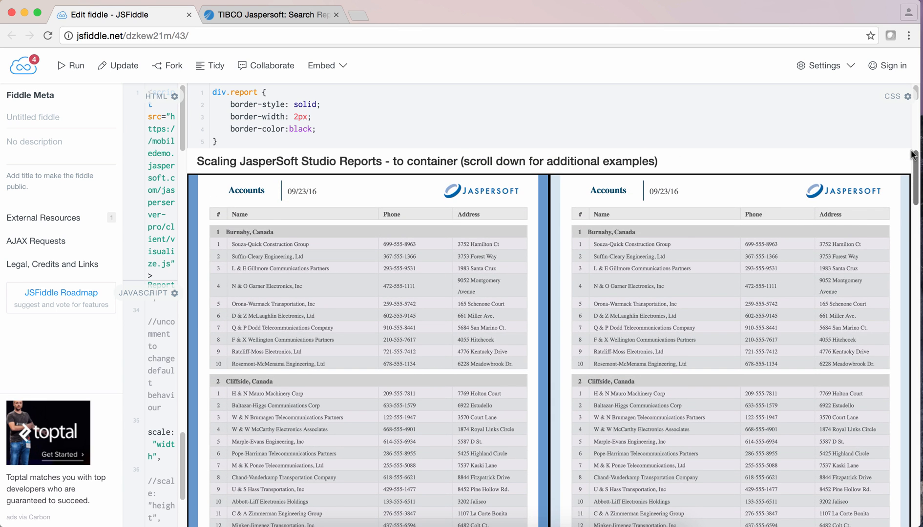
pyautogui.moveTo(917, 220)
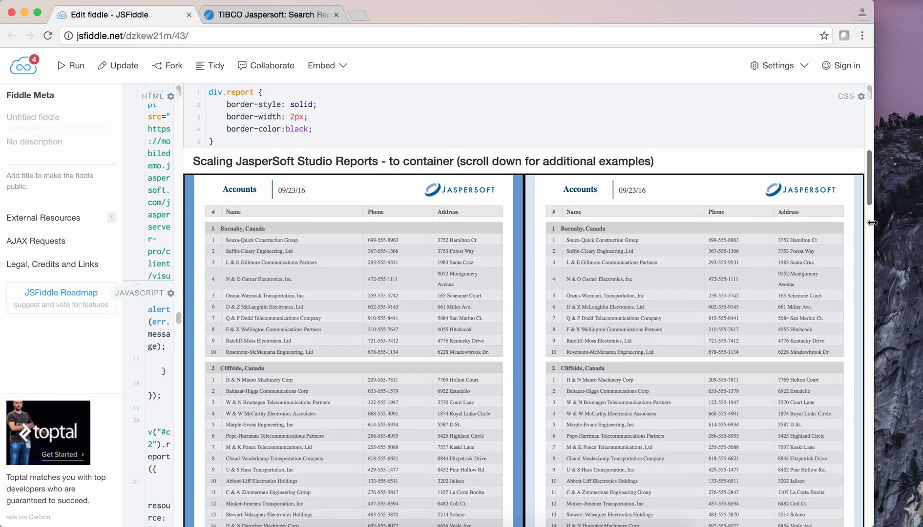
pyautogui.moveTo(872, 193)
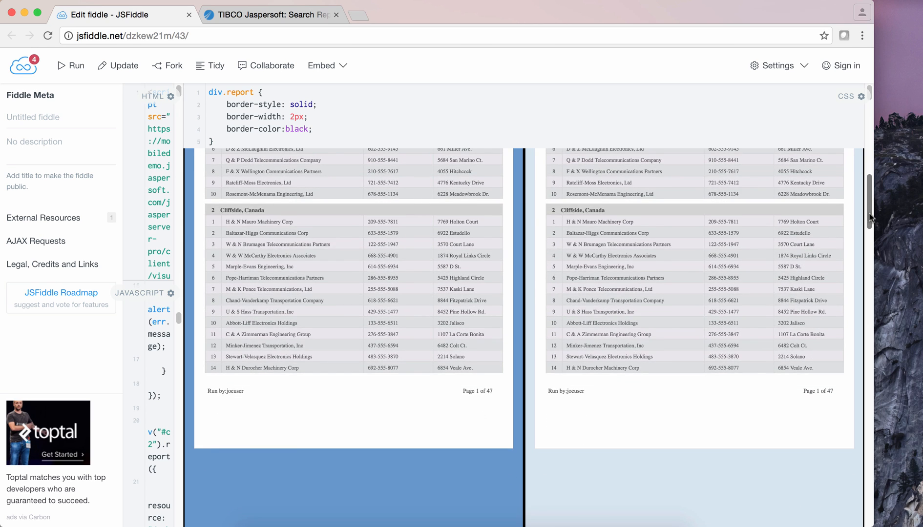
pyautogui.scroll(-3)
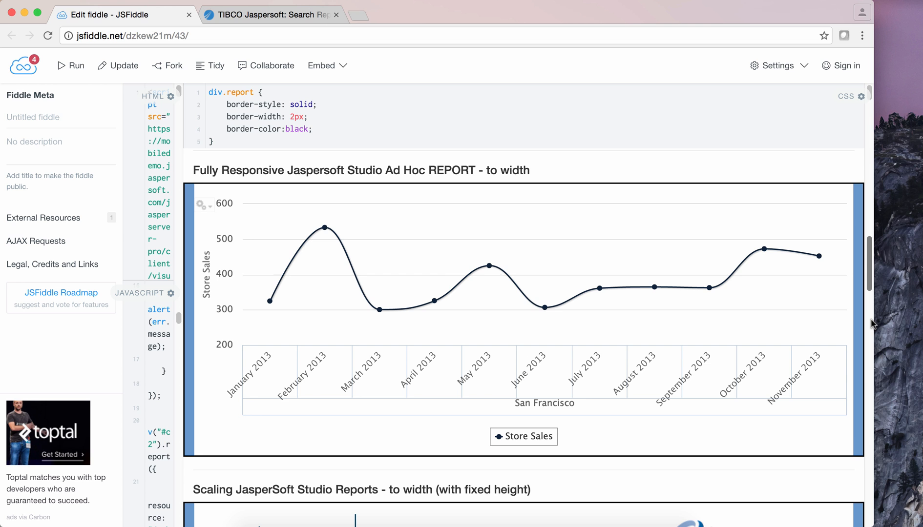
pyautogui.moveTo(872, 322)
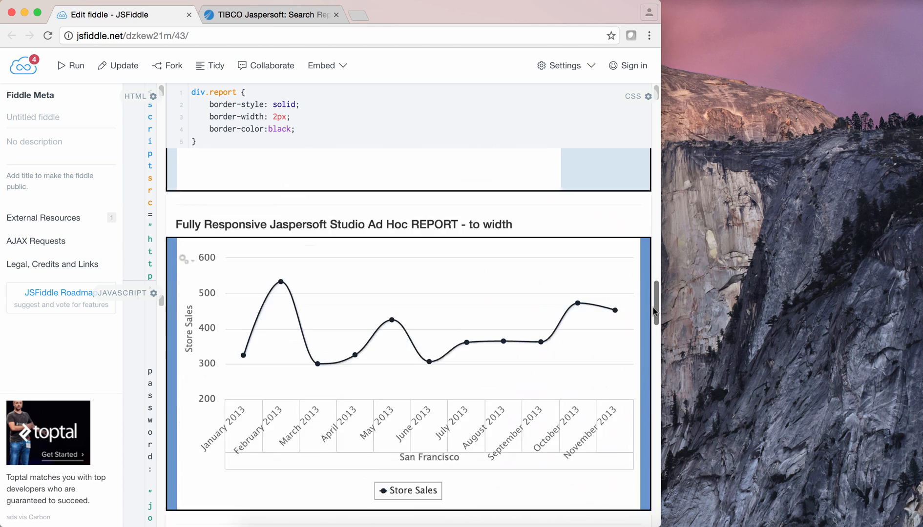
# Step: Widen the window and scroll to the enlarged width-scaled Accounts report
pyautogui.scroll(-3)
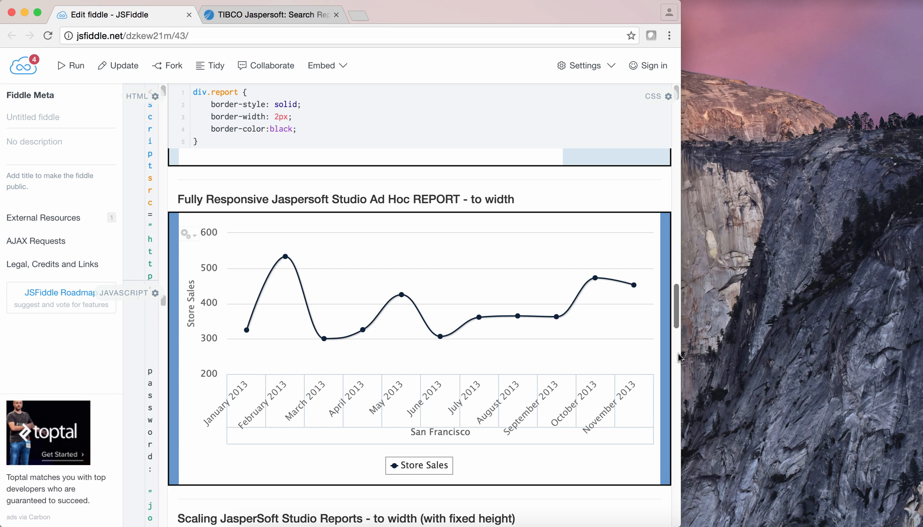
pyautogui.moveTo(680, 357)
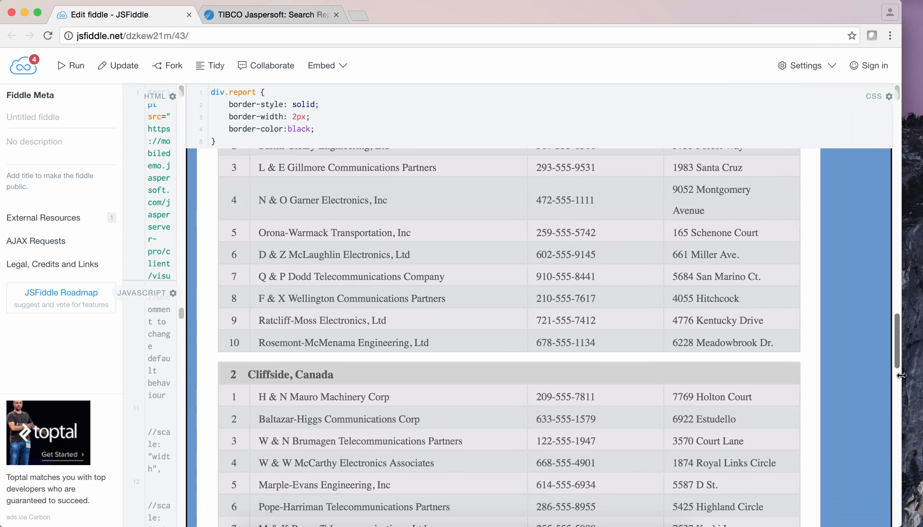
# Step: Scroll past the width-scaled report to the height-scaled Accounts report beside empty blue space
pyautogui.scroll(-3)
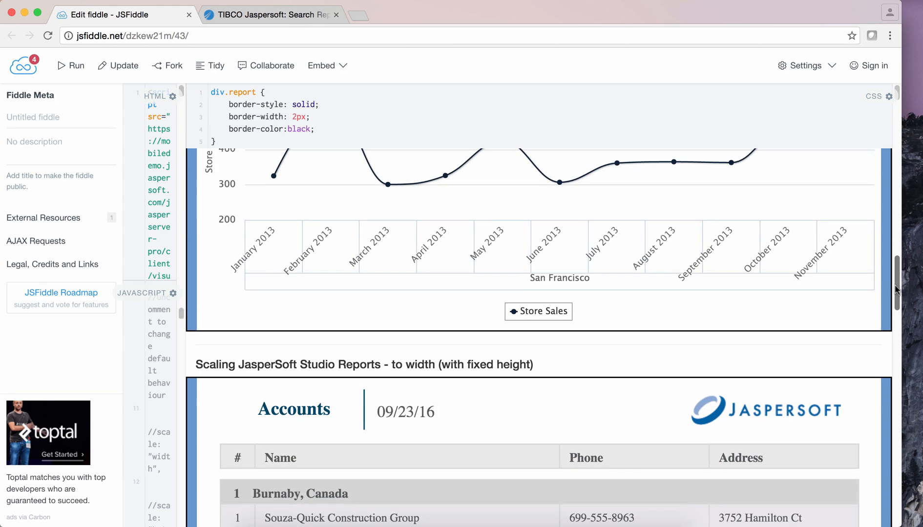
pyautogui.scroll(-3)
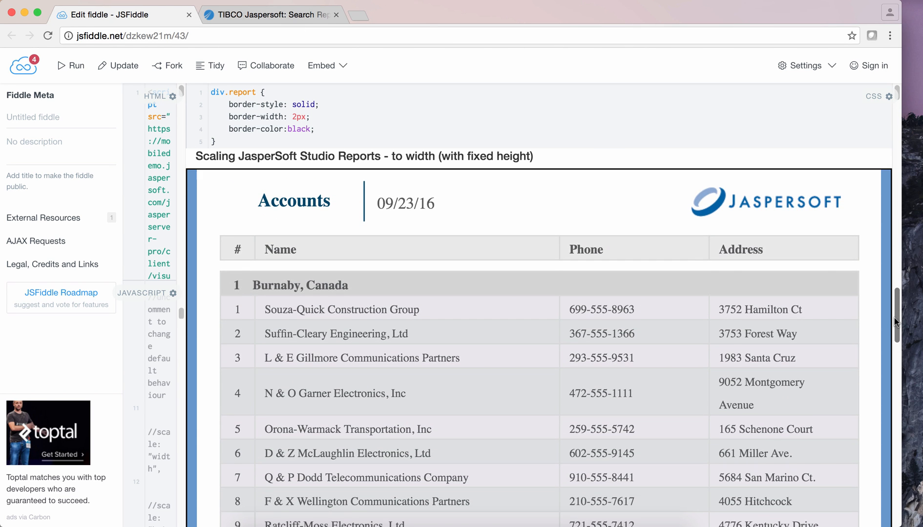
pyautogui.scroll(-3)
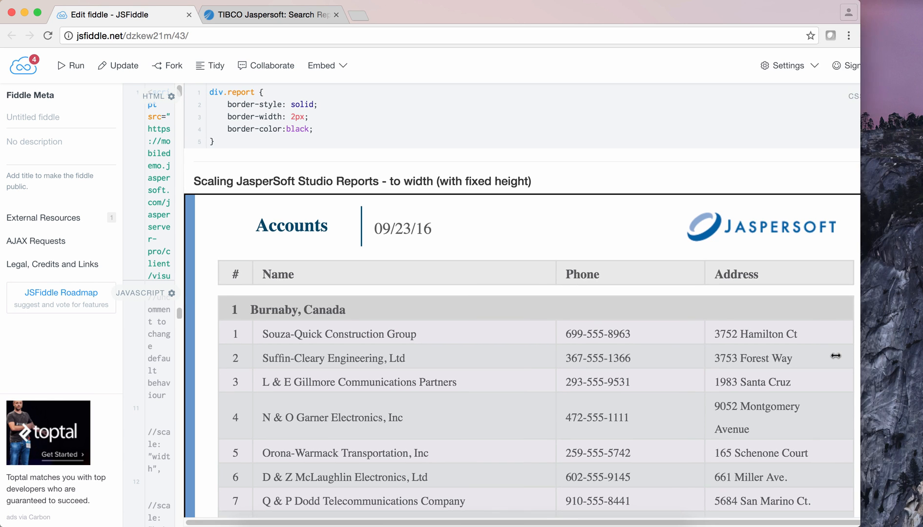
pyautogui.scroll(-3)
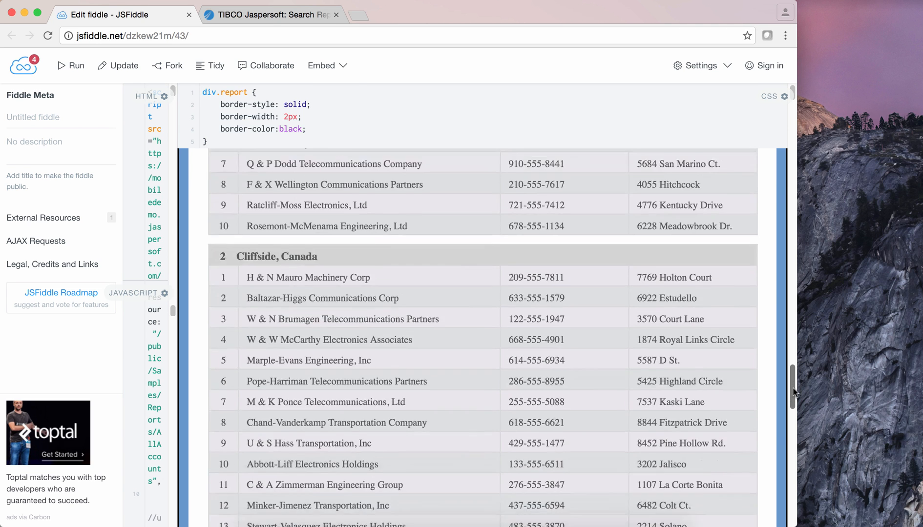
pyautogui.scroll(-3)
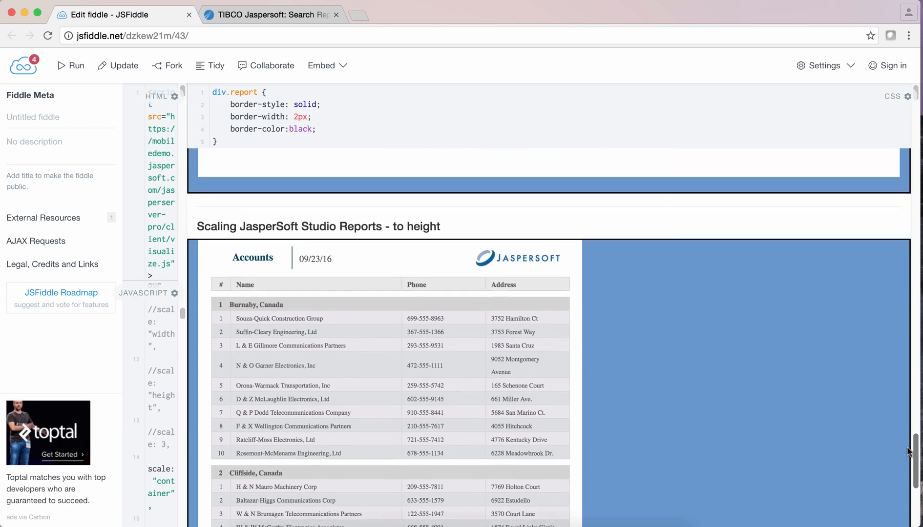
# Step: Scroll to the Accounts report under the 'Scaling JasperSoft Studio Reports - to height' heading
pyautogui.scroll(-3)
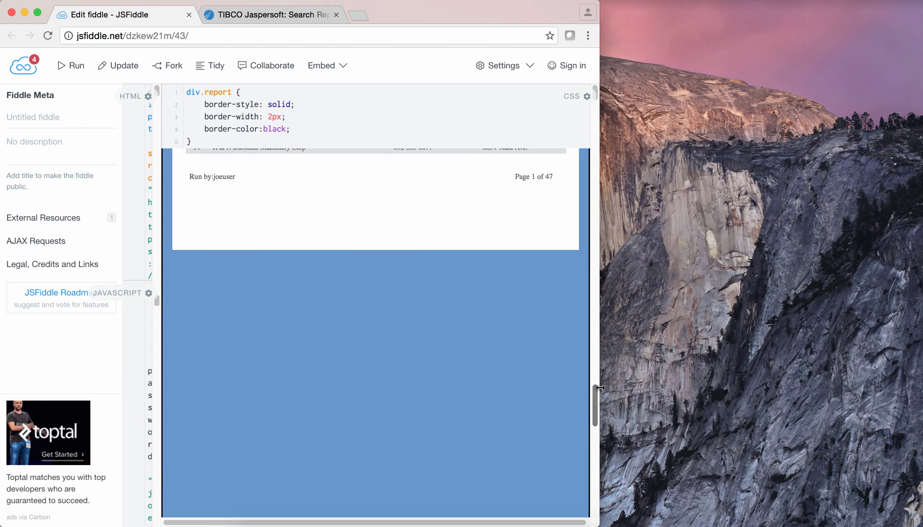
pyautogui.scroll(-3)
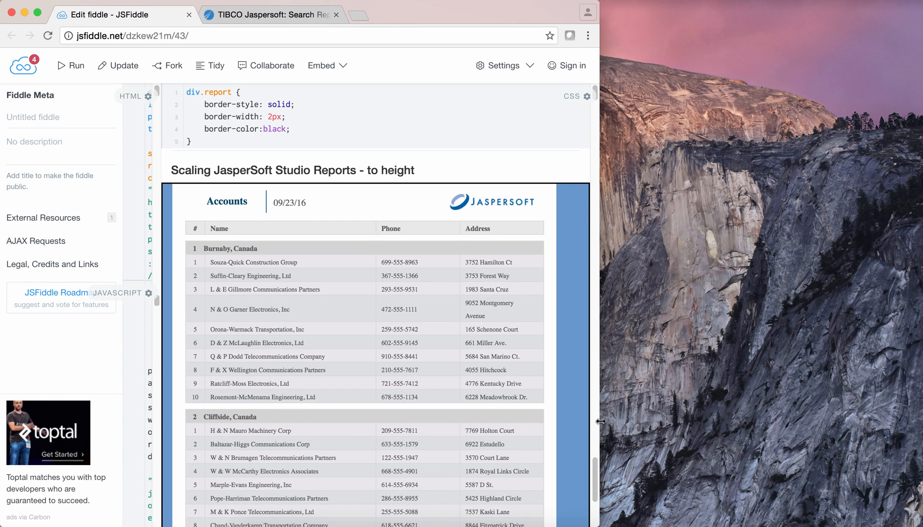
pyautogui.moveTo(599, 421); pyautogui.dragTo(521, 418)
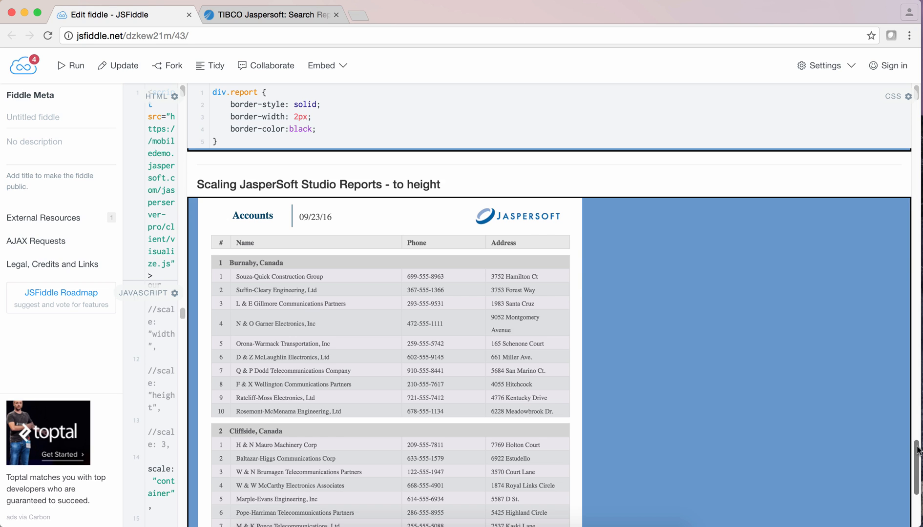
# Step: Review the ad hoc chart and widen the window so HTML and JavaScript code are readable
pyautogui.scroll(-3)
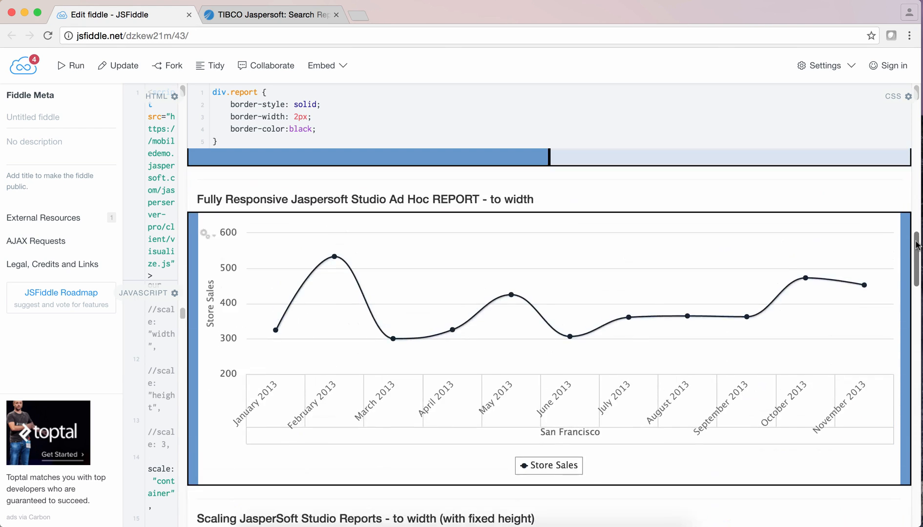
pyautogui.scroll(-3)
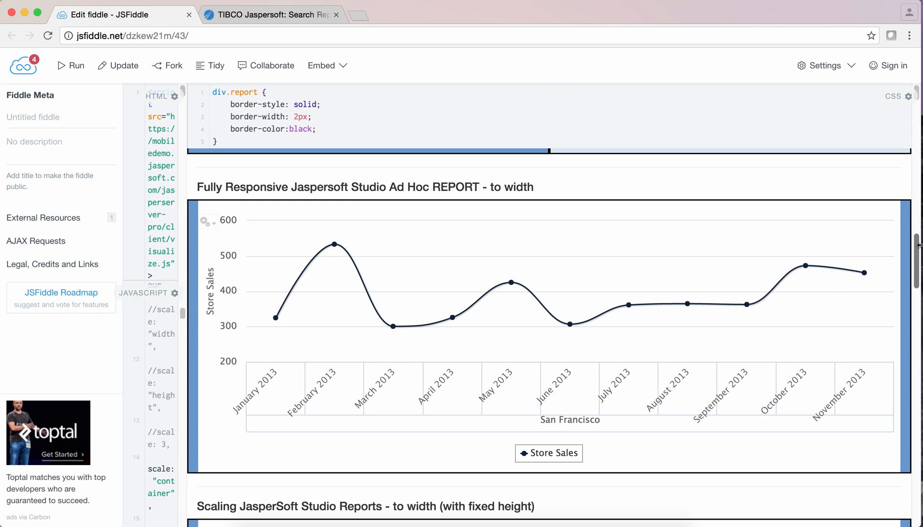
pyautogui.scroll(-3)
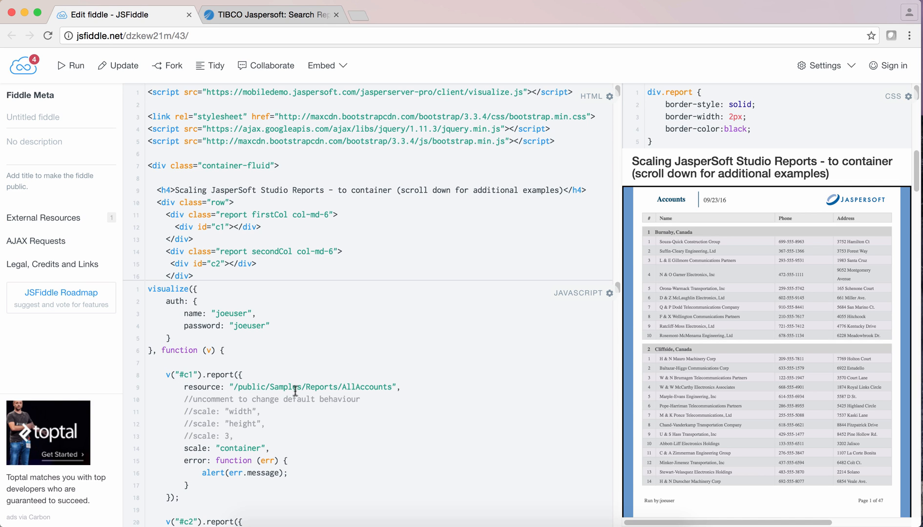
pyautogui.moveTo(616, 289)
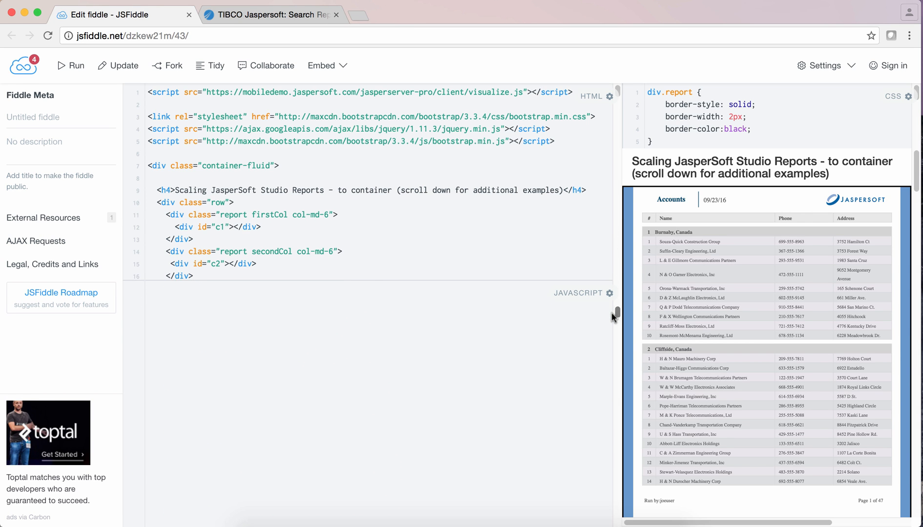
# Step: Scroll the JavaScript pane through the #c1 and #c2 container-scaled calls to the #c3 report
pyautogui.scroll(-3)
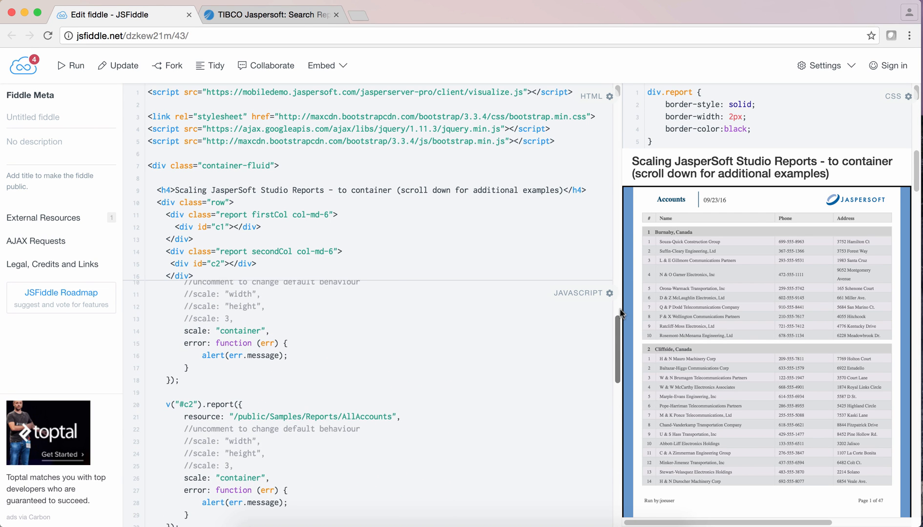
pyautogui.scroll(-3)
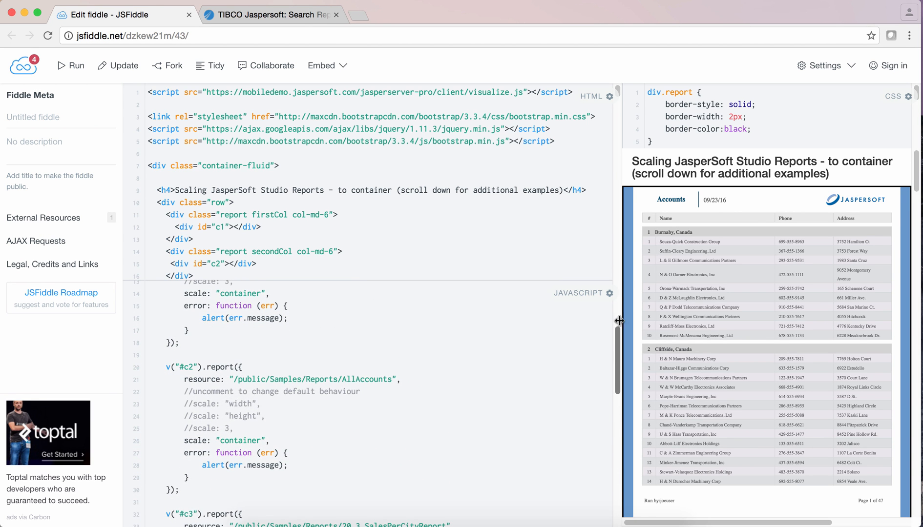
pyautogui.moveTo(616, 343)
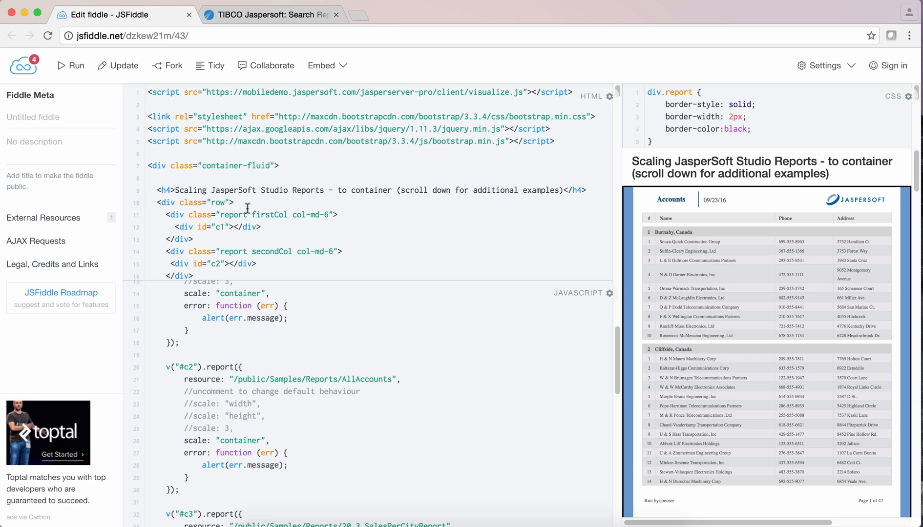
pyautogui.moveTo(332, 258)
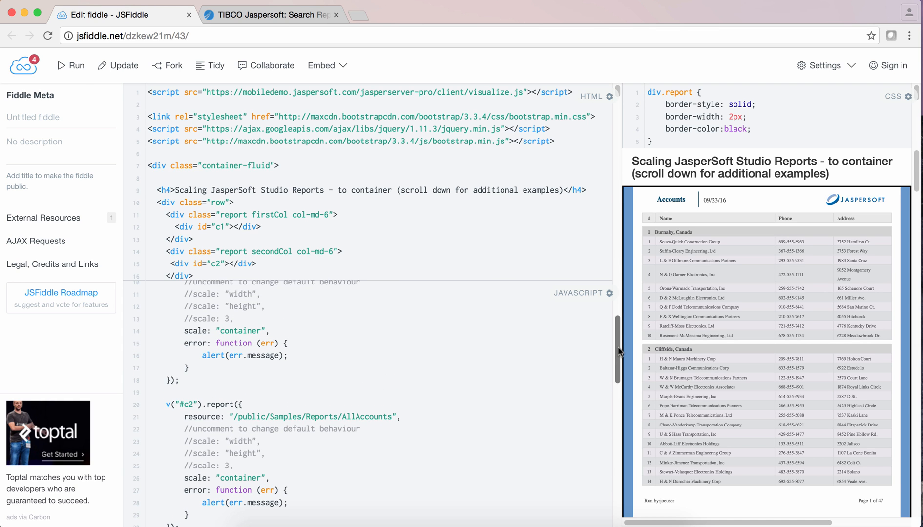
pyautogui.scroll(-3)
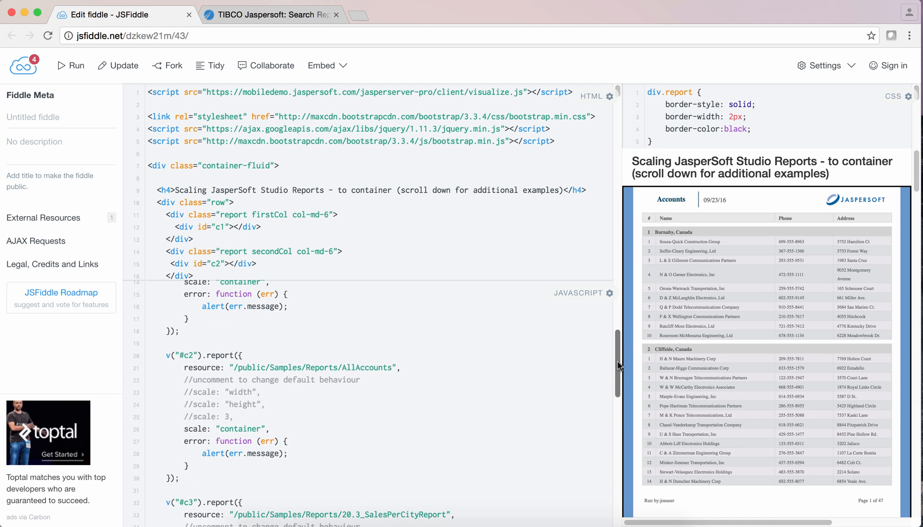
pyautogui.scroll(-3)
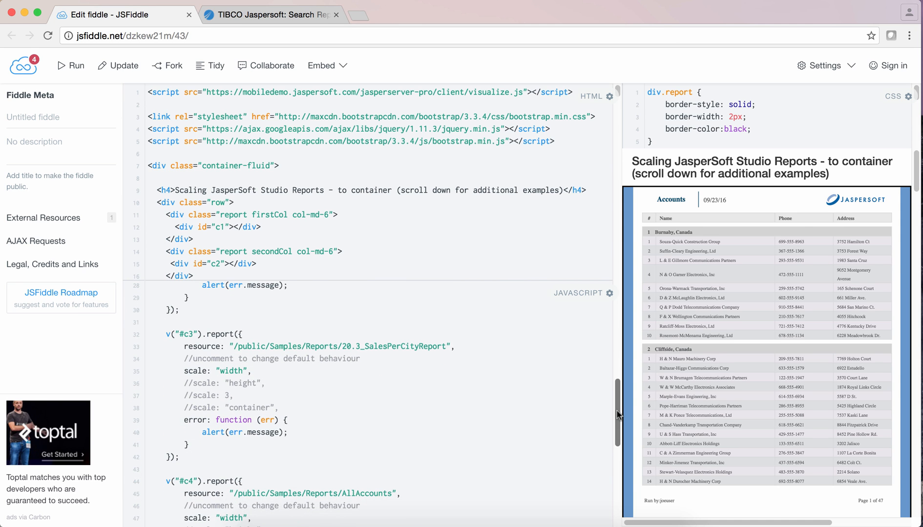
pyautogui.scroll(-3)
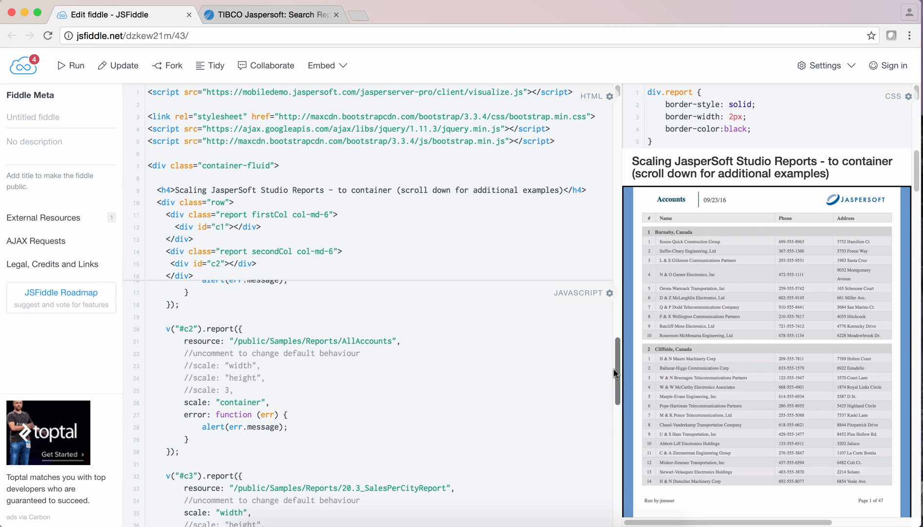
pyautogui.scroll(-3)
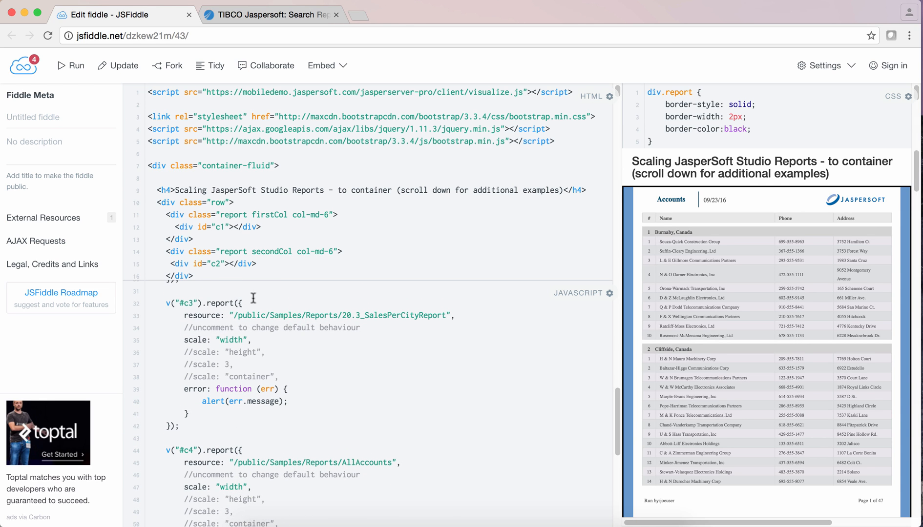
pyautogui.moveTo(318, 328)
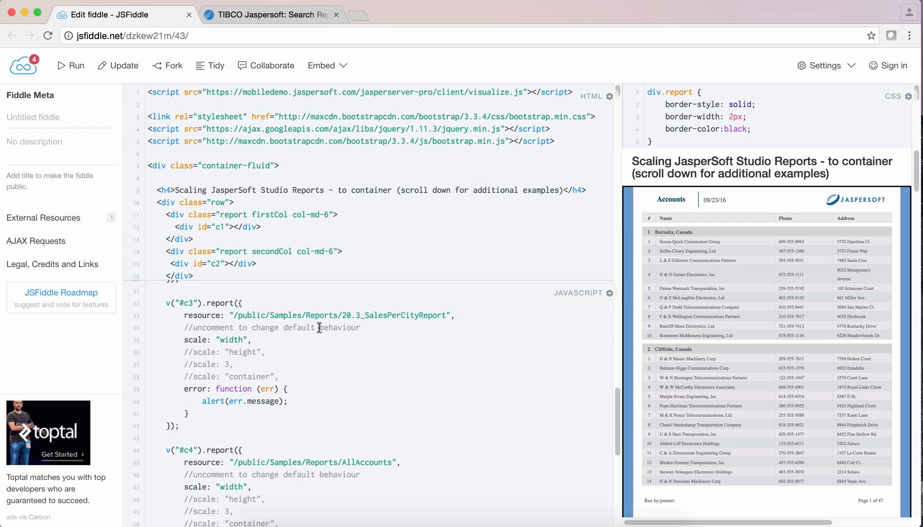
pyautogui.moveTo(214, 321)
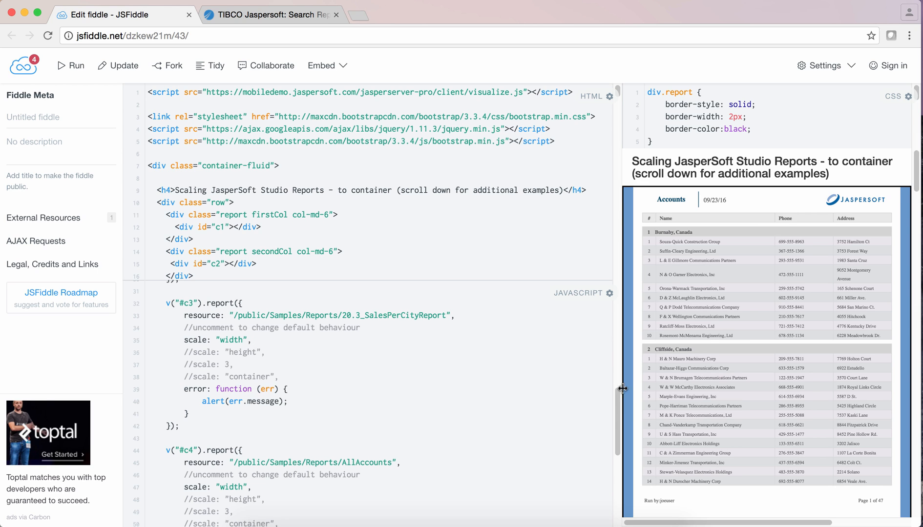
# Step: Scroll past #c3 and #c4 to the height-scaled #c5 Accounts report call
pyautogui.scroll(-3)
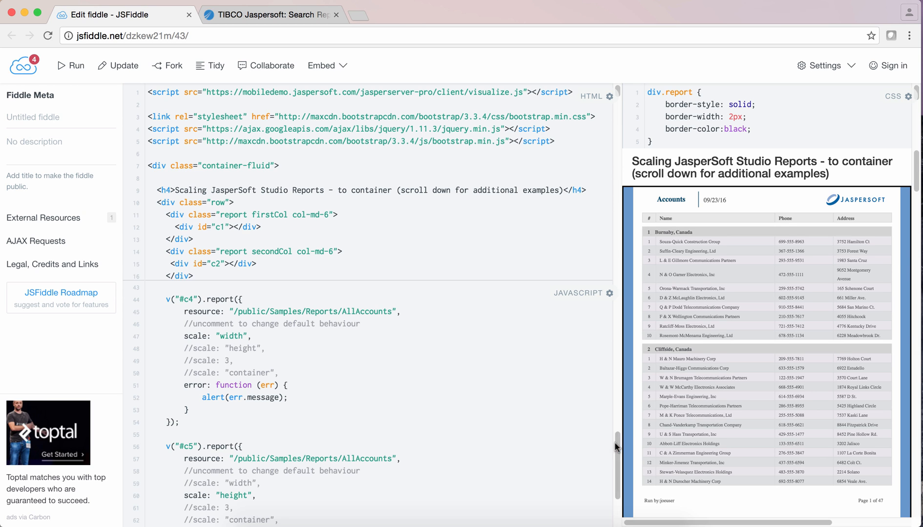
pyautogui.scroll(-3)
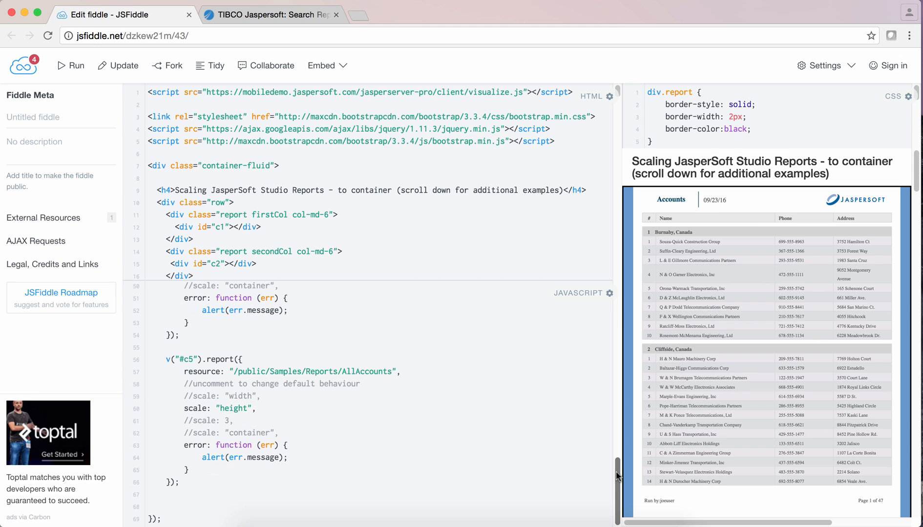
pyautogui.scroll(-3)
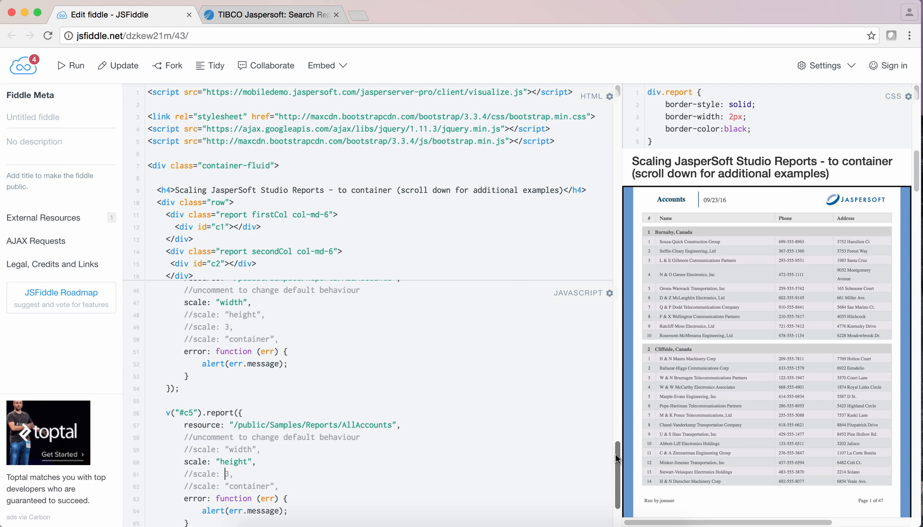